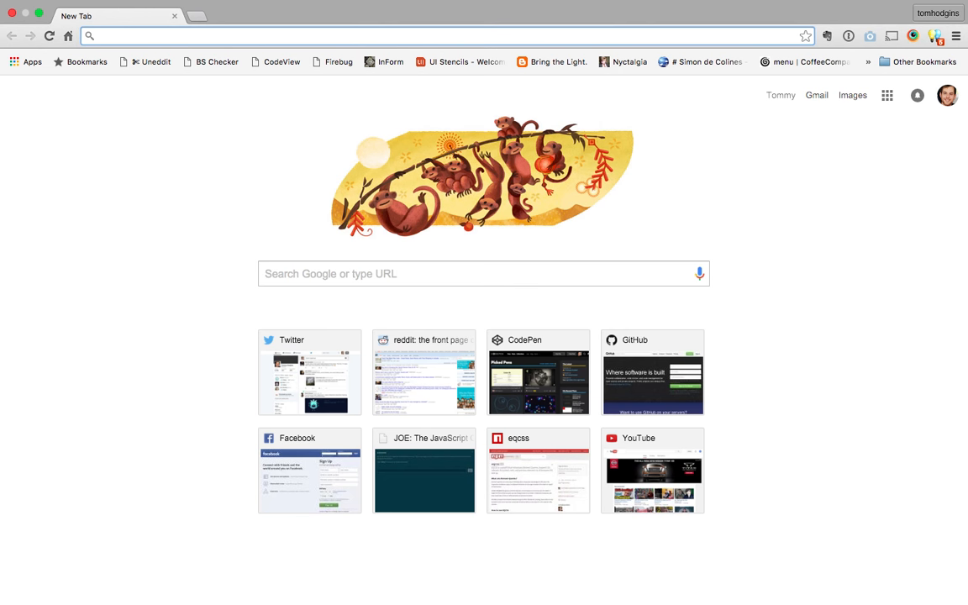
- Load staticresource.com/dragon.js and select all of its code
{"action": "type", "text": "staticresource.com/dragon.js"}
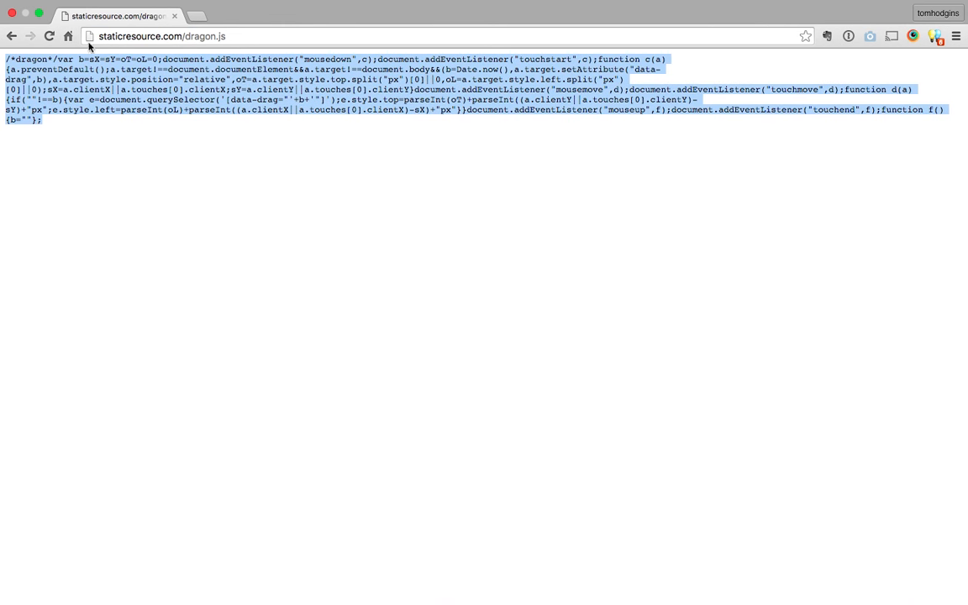
{"action": "type", "text": "javasc"}
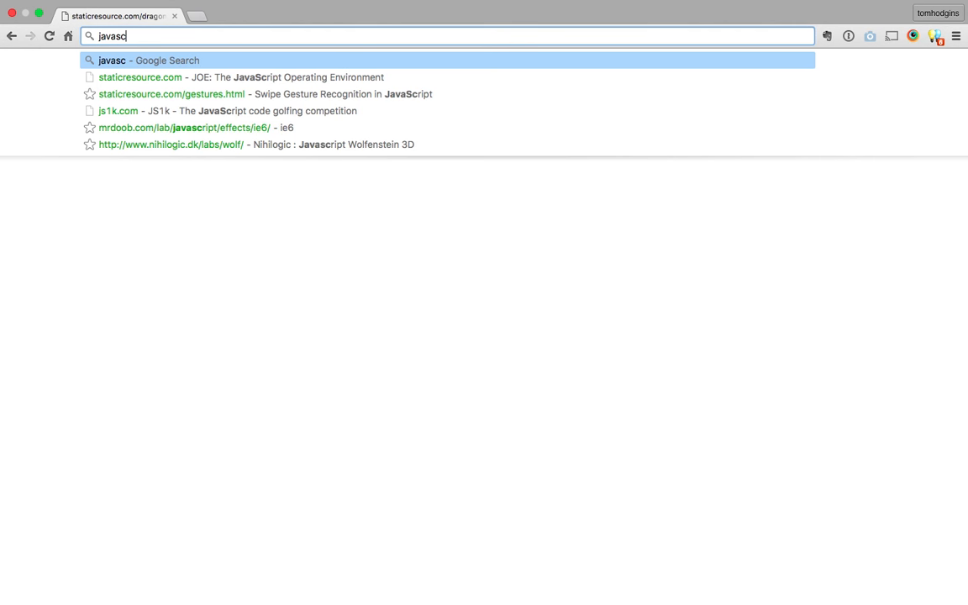
{"action": "type", "text": "ript:"}
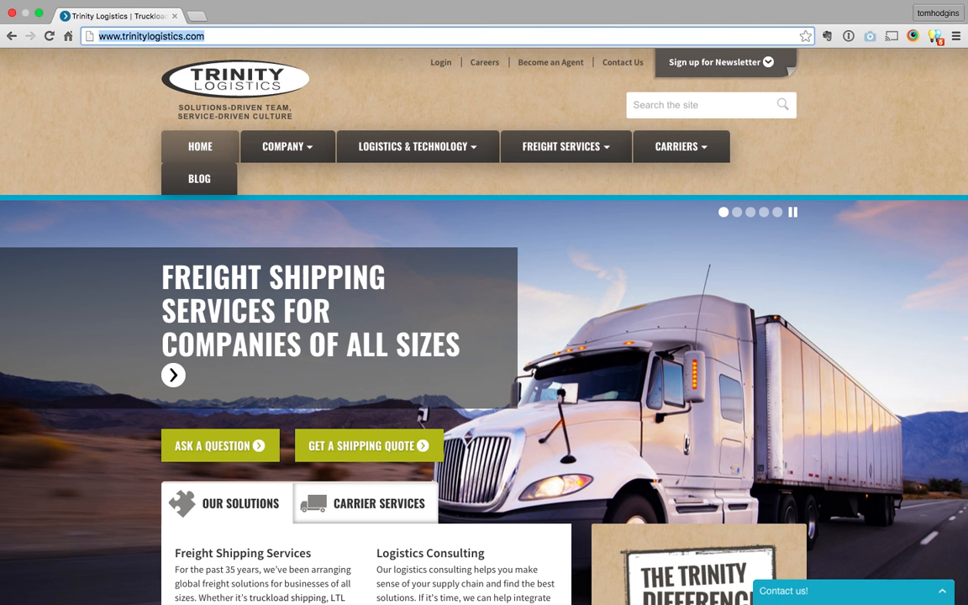
- Run the javascript: dragon bookmarklet, then drag the footer social icons left and contact block up
{"action": "type", "text": "javascript"}
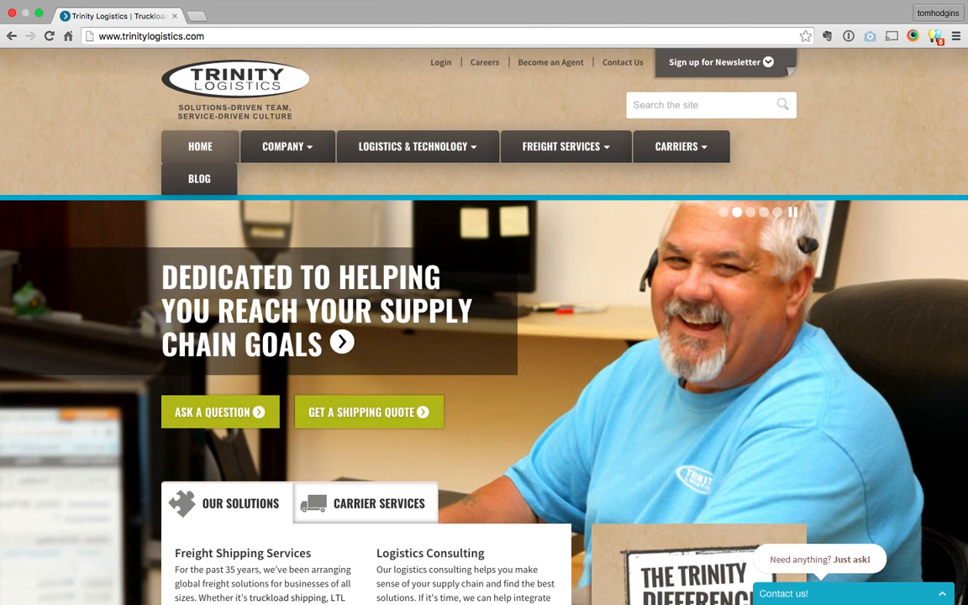
{"action": "mouse_move", "coordinate": [166, 127]}
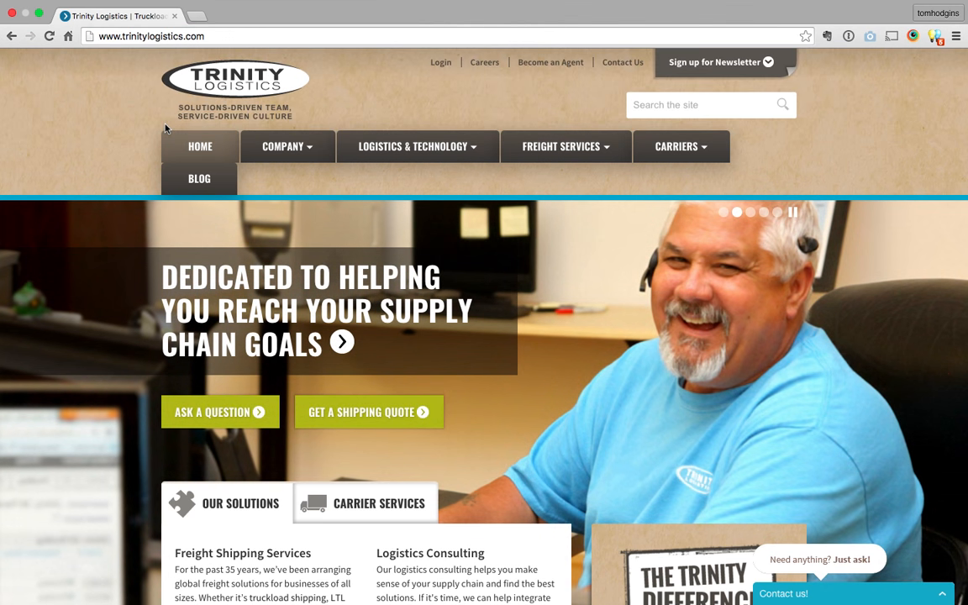
{"action": "scroll", "scroll_direction": "down", "scroll_amount": 3}
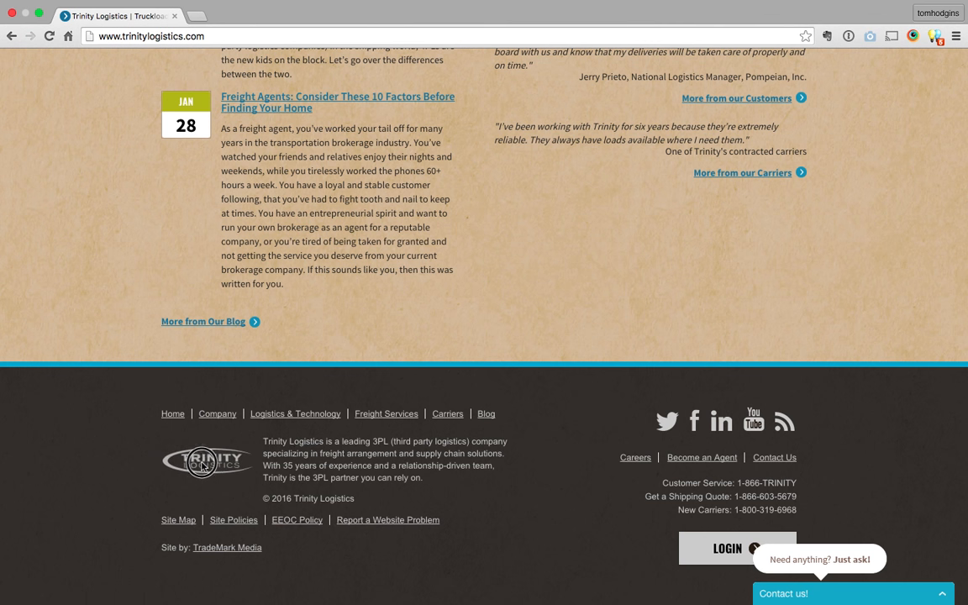
{"action": "mouse_move", "coordinate": [645, 429]}
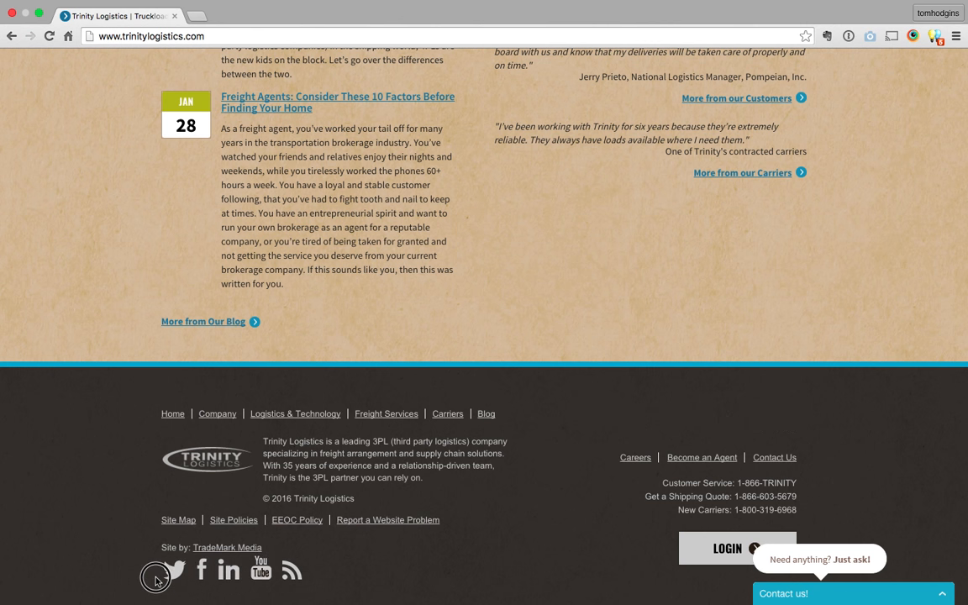
{"action": "mouse_move", "coordinate": [804, 504]}
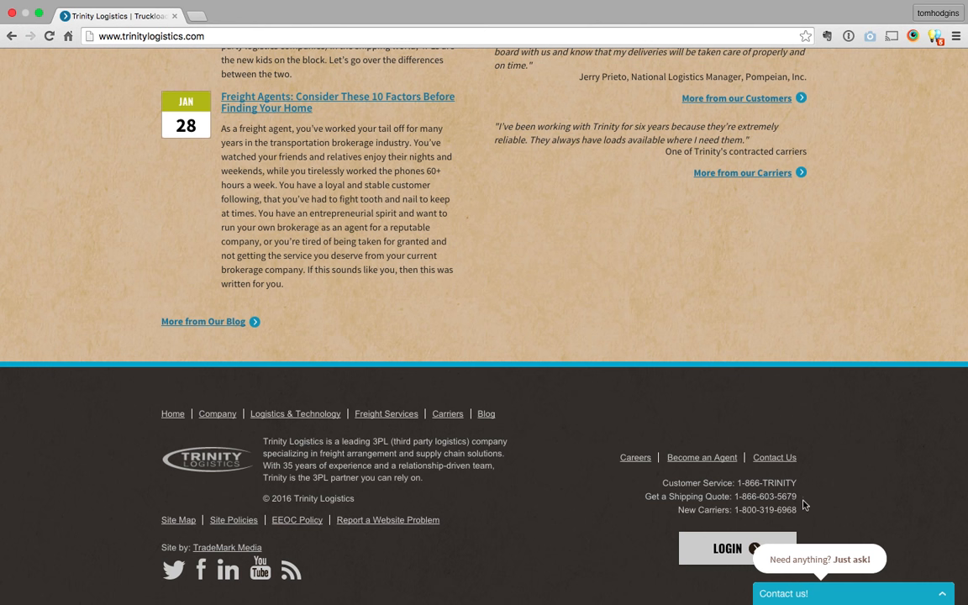
{"action": "scroll", "scroll_direction": "down", "scroll_amount": 3}
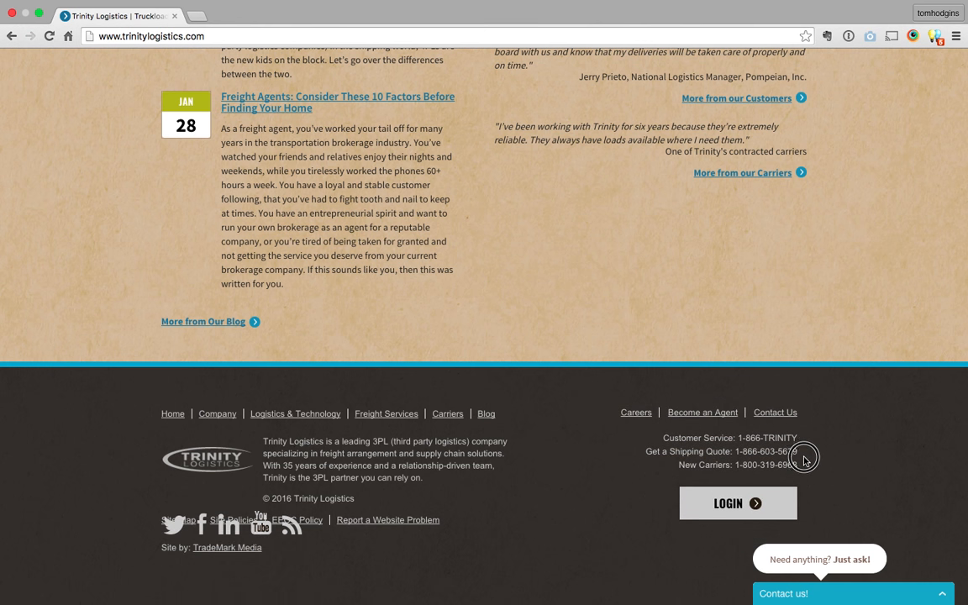
{"action": "mouse_move", "coordinate": [175, 546]}
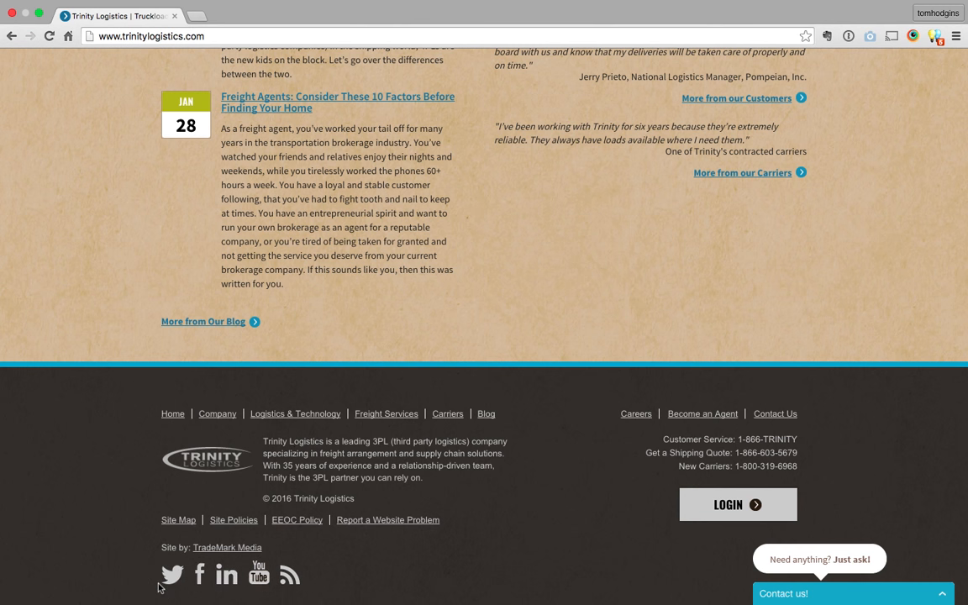
{"action": "scroll", "scroll_direction": "up", "scroll_amount": 3}
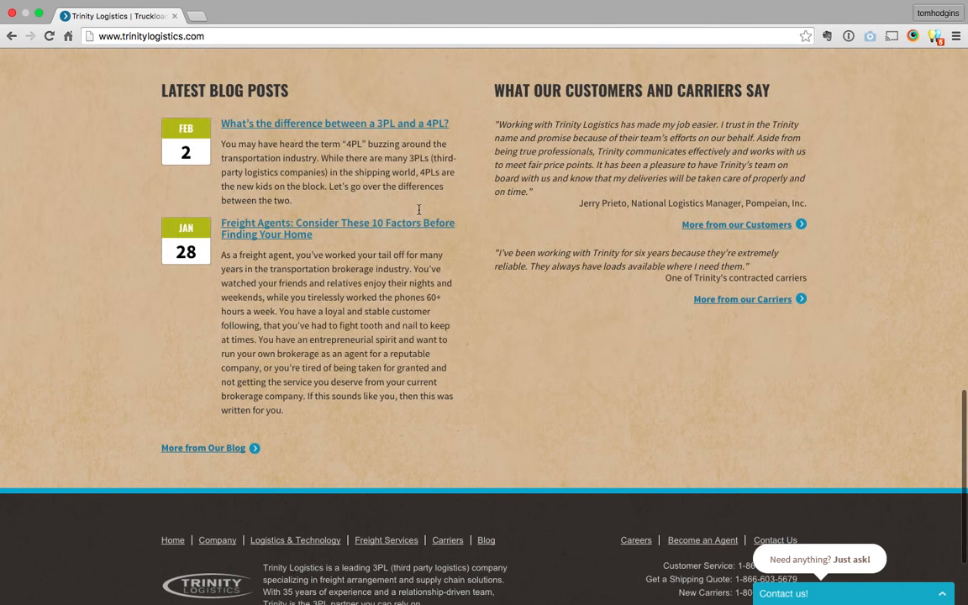
- Scroll to the top and drag the BLOG tab beside CARRIERS
{"action": "scroll", "scroll_direction": "up", "scroll_amount": 3}
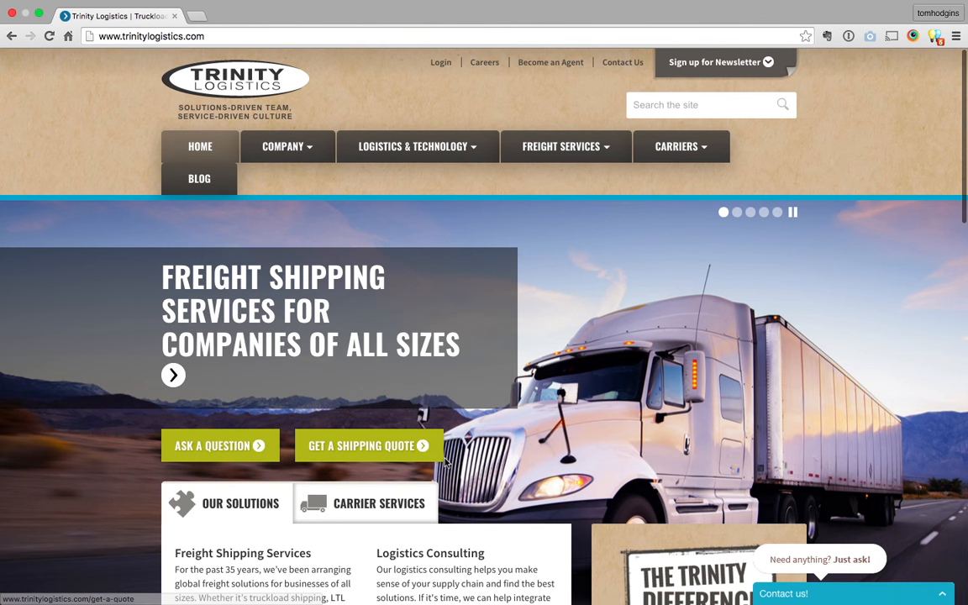
{"action": "mouse_move", "coordinate": [428, 446]}
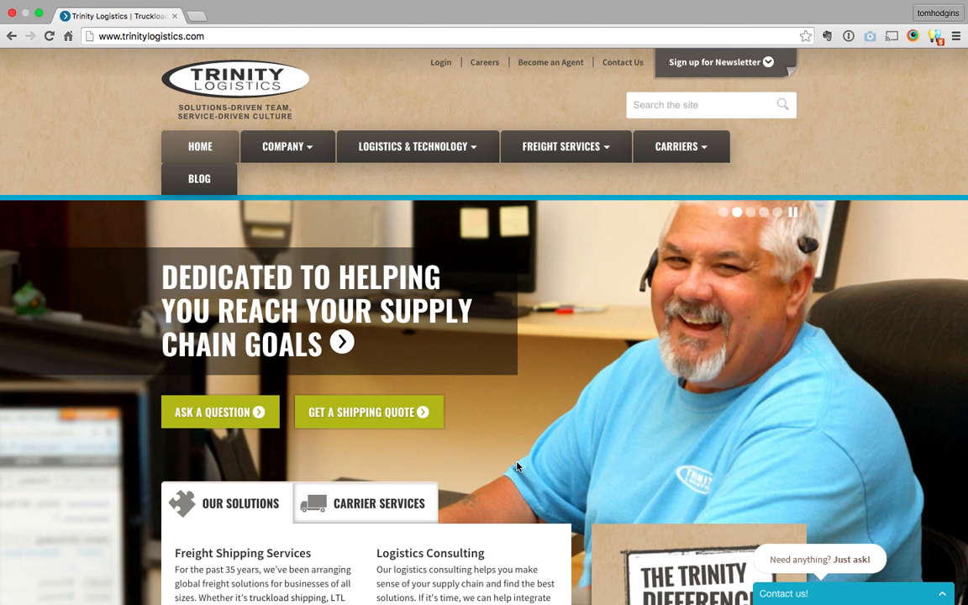
{"action": "mouse_move", "coordinate": [364, 326]}
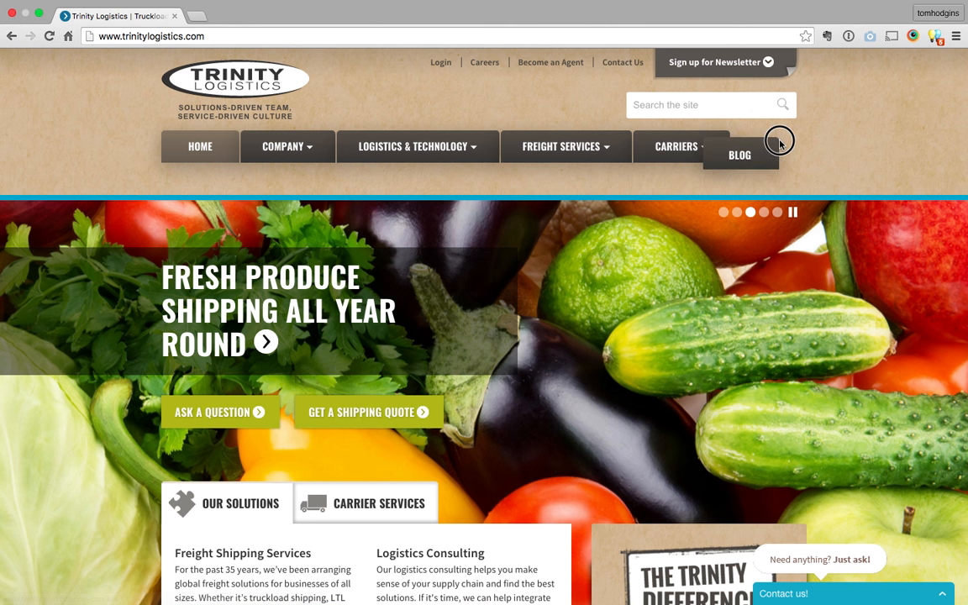
{"action": "mouse_move", "coordinate": [807, 136]}
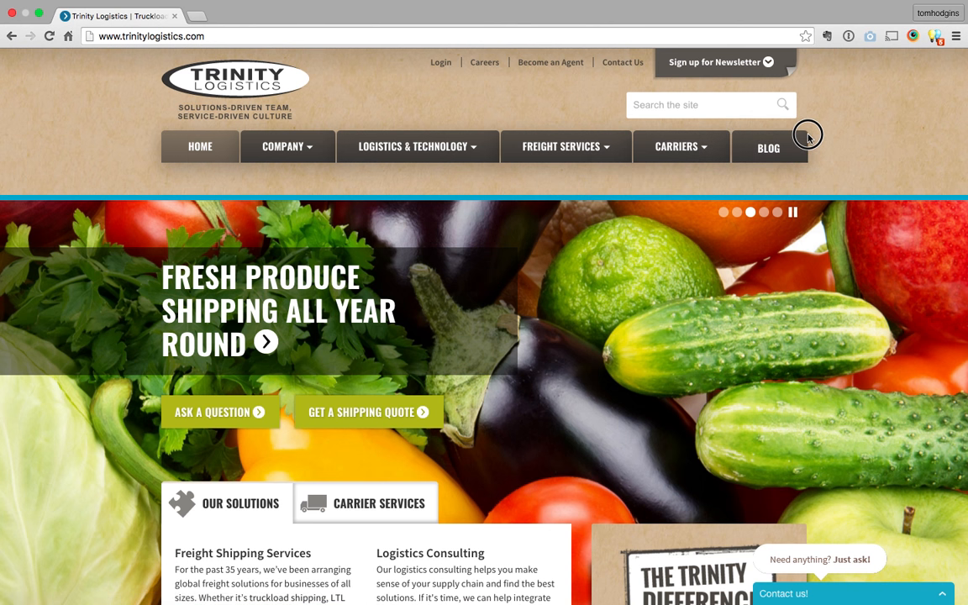
{"action": "mouse_move", "coordinate": [182, 163]}
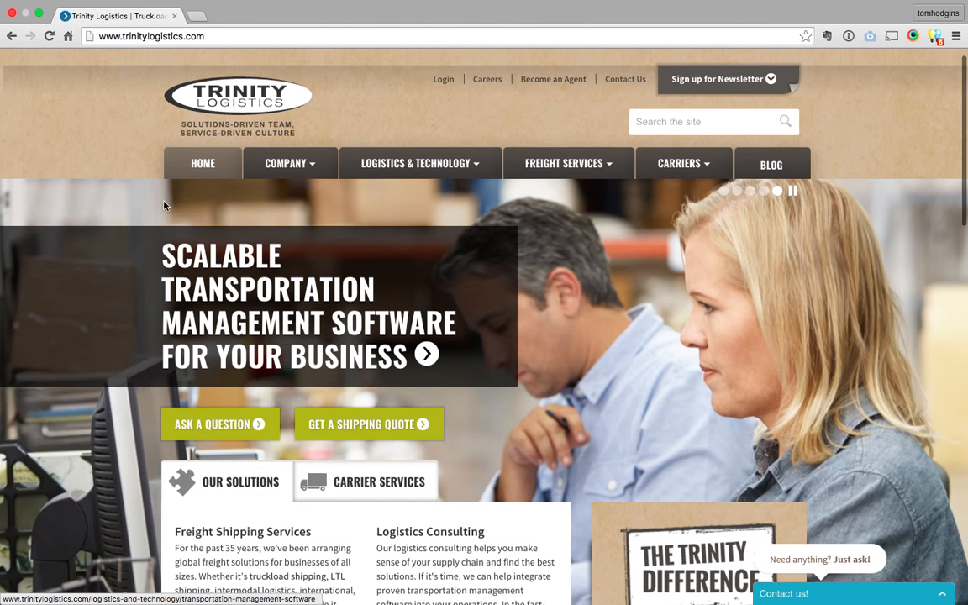
- Drag Get a Shipping Quote rightward and Carrier Services over Our Solutions
{"action": "scroll", "scroll_direction": "down", "scroll_amount": 3}
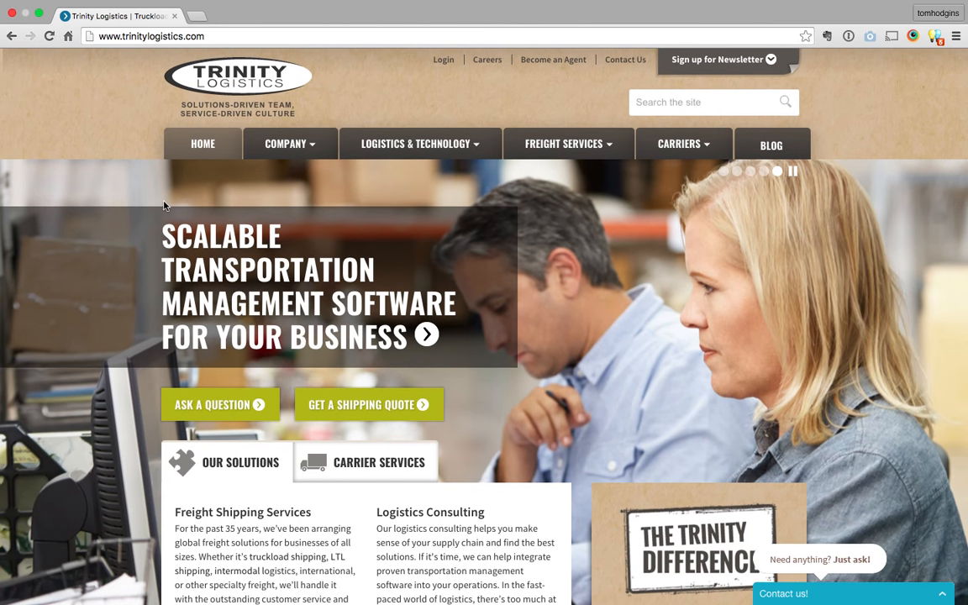
{"action": "mouse_move", "coordinate": [473, 122]}
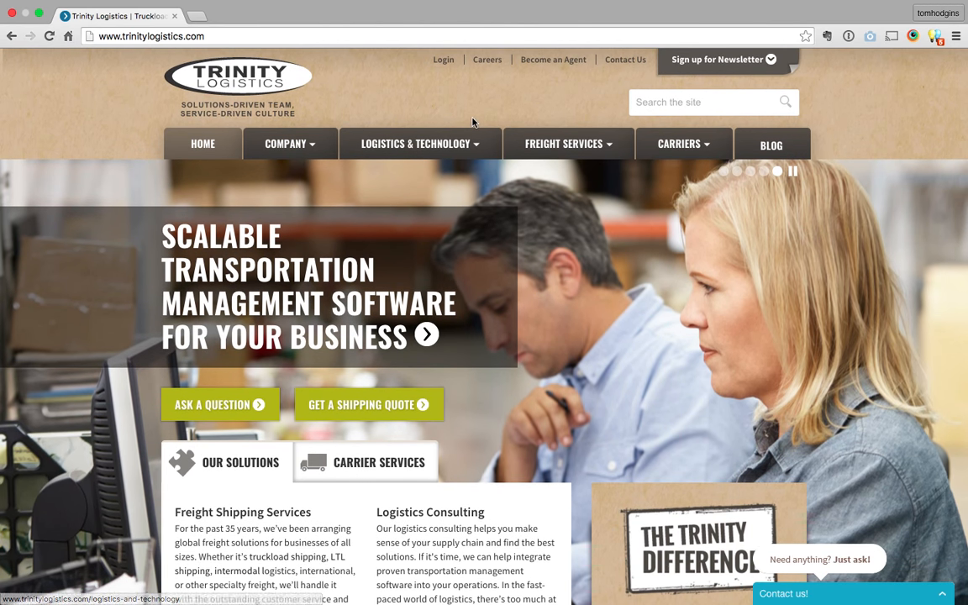
{"action": "scroll", "scroll_direction": "down", "scroll_amount": 3}
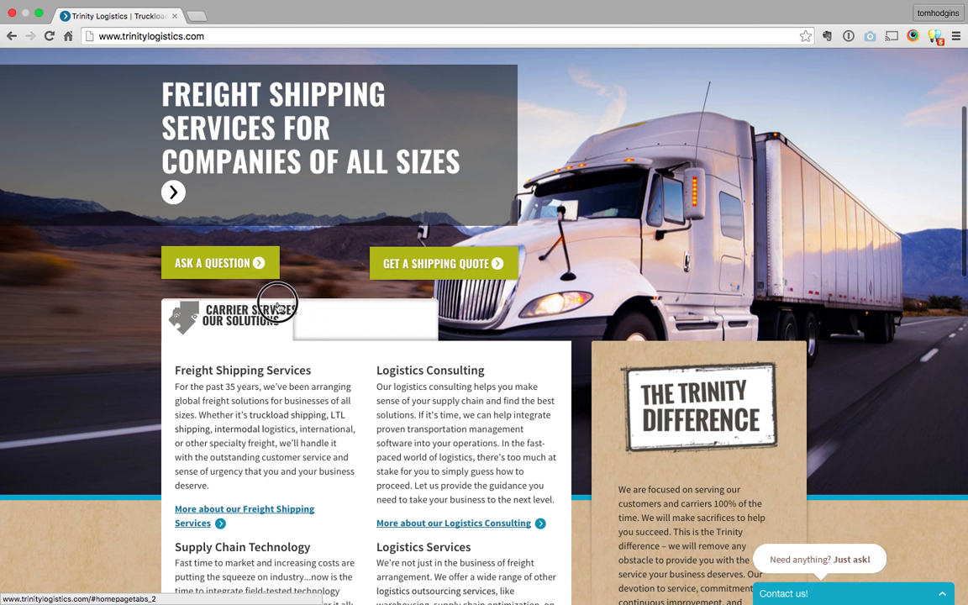
- Drag Our Solutions right of Carrier Services, then display the Carrier Services content
{"action": "left_click", "coordinate": [249, 314]}
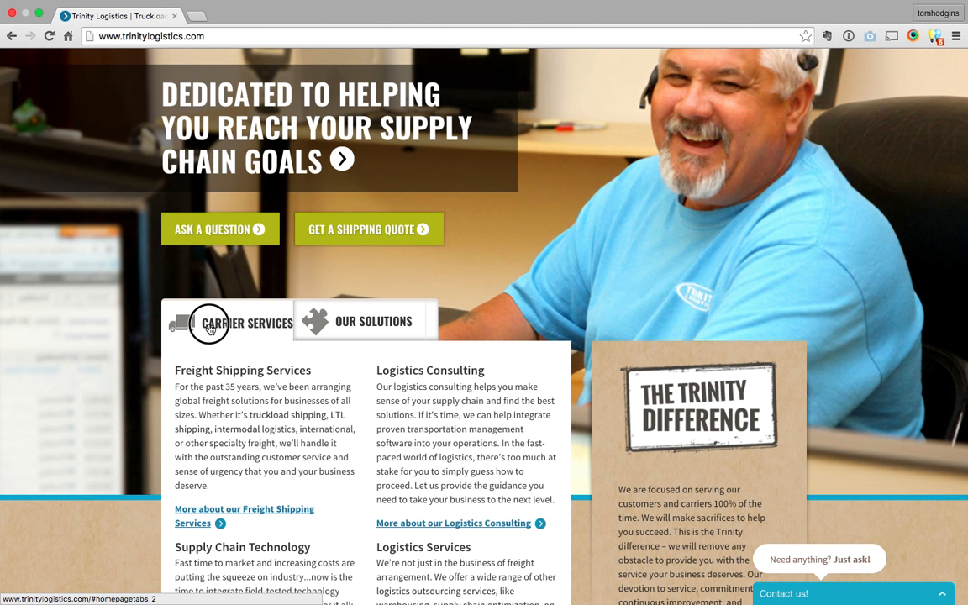
{"action": "left_click", "coordinate": [246, 320]}
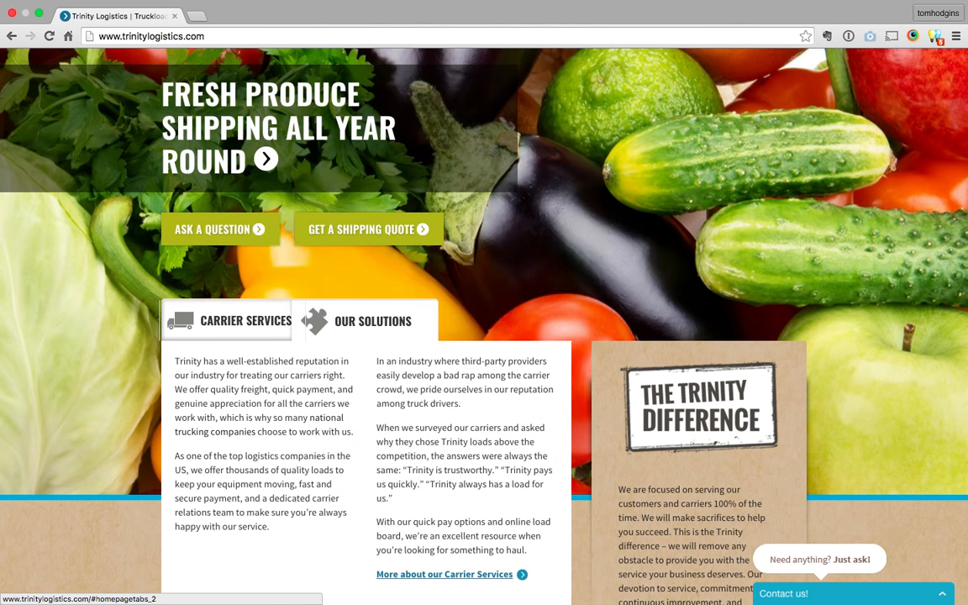